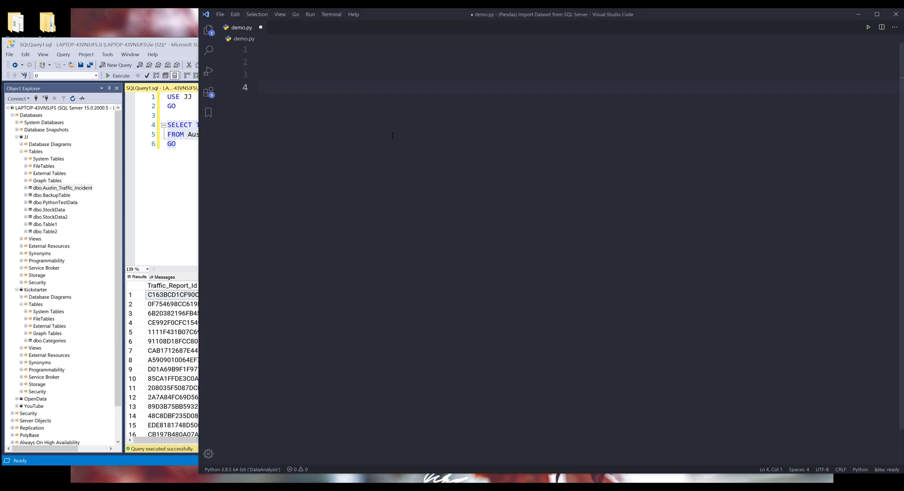
Step: Store SELECT TOP 5000 * FROM Austin_Traffic_Incident WITH (NoLock) in sql_query, then begin an import line
text(sql_query =)
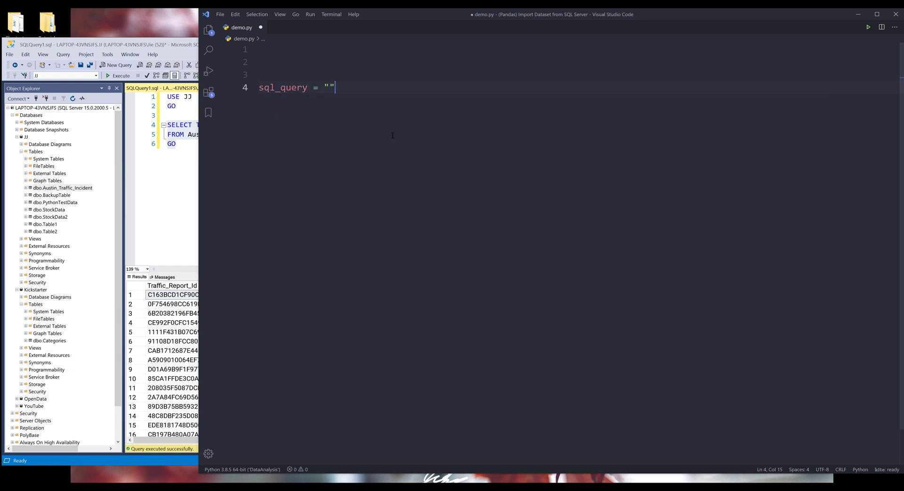
text(""")
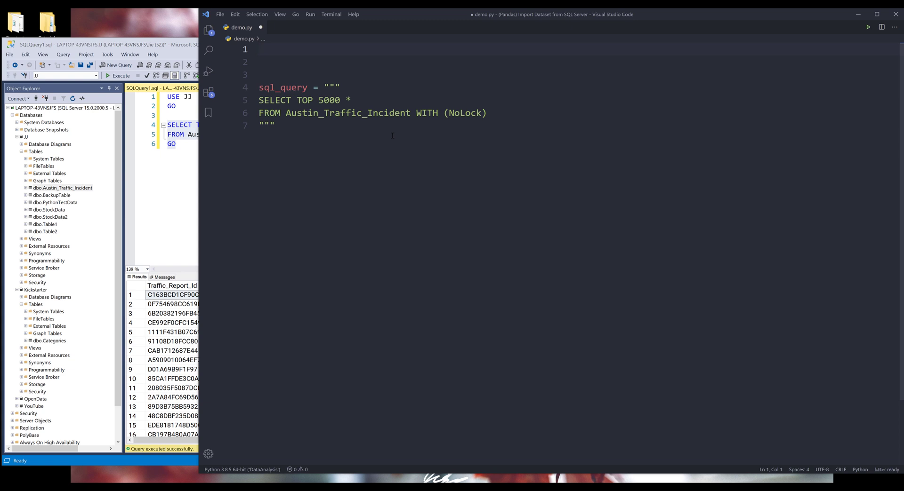
text(import pypyp)
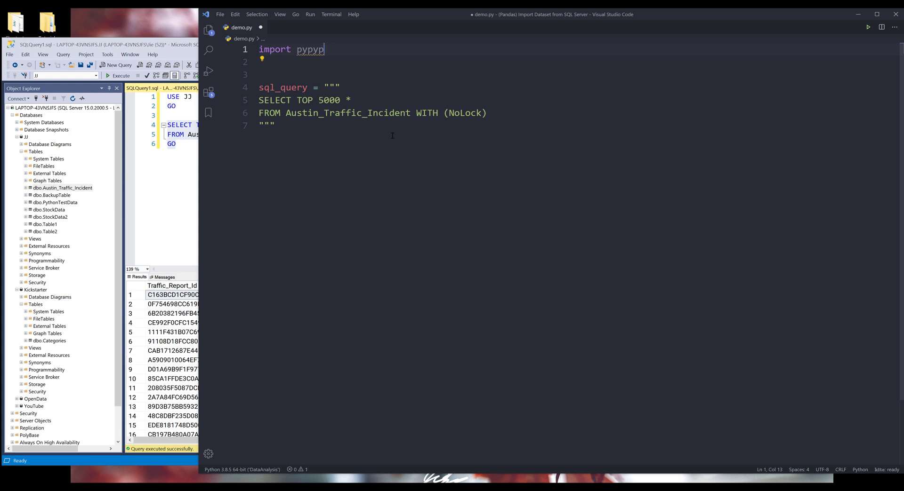
Step: Add 'import pypyodbc # pip install pypyodbc' and 'import pandas as pd' at the top
text(odbc #)
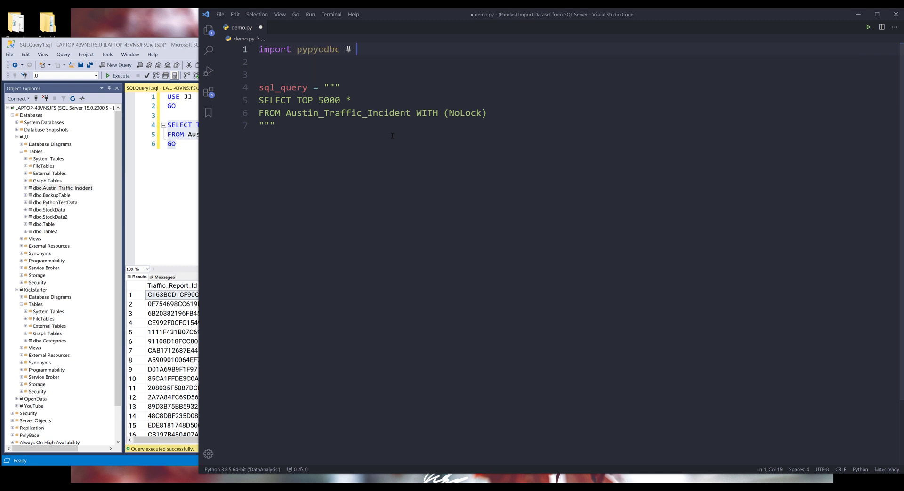
text(pip)
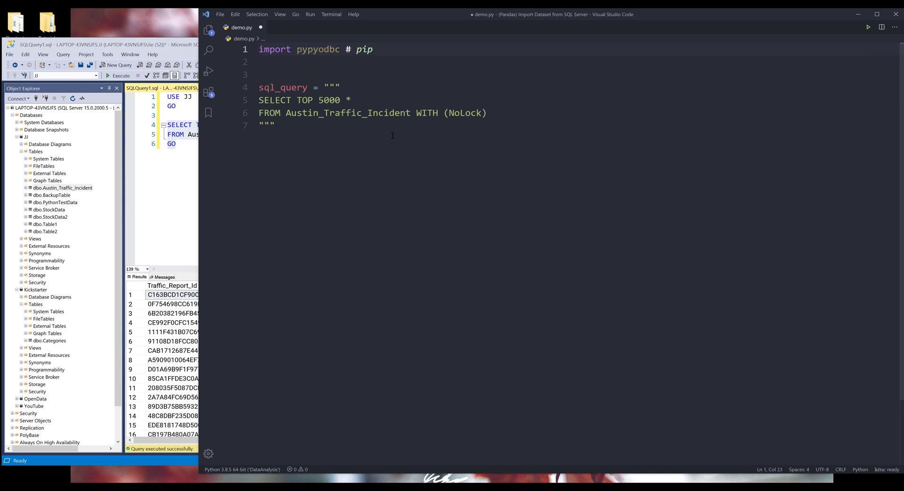
text(install pypyo)
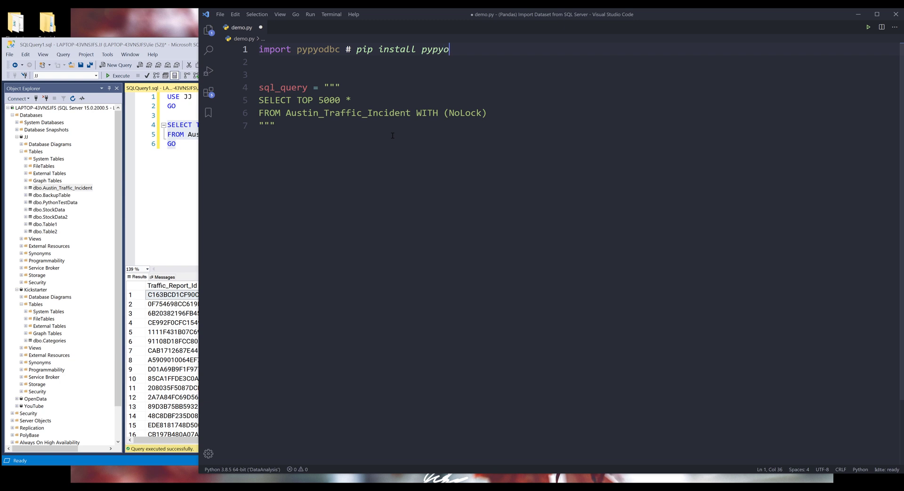
text(dbc)
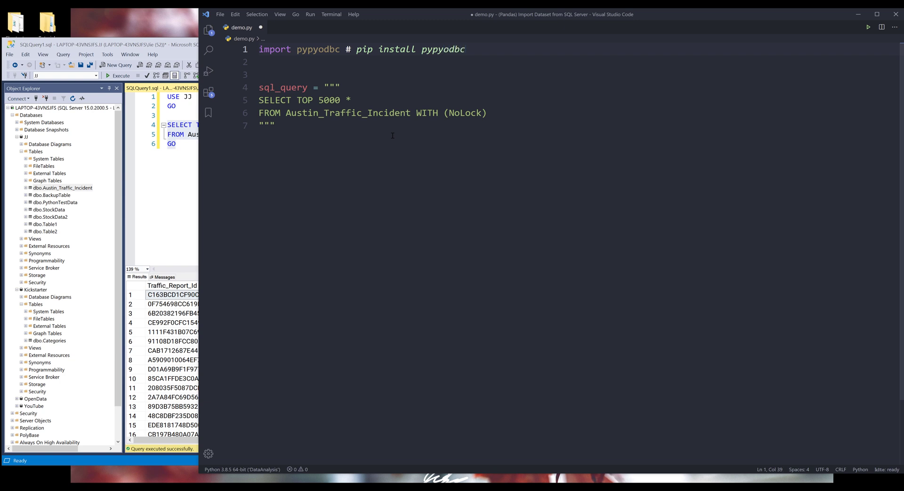
key(enter)
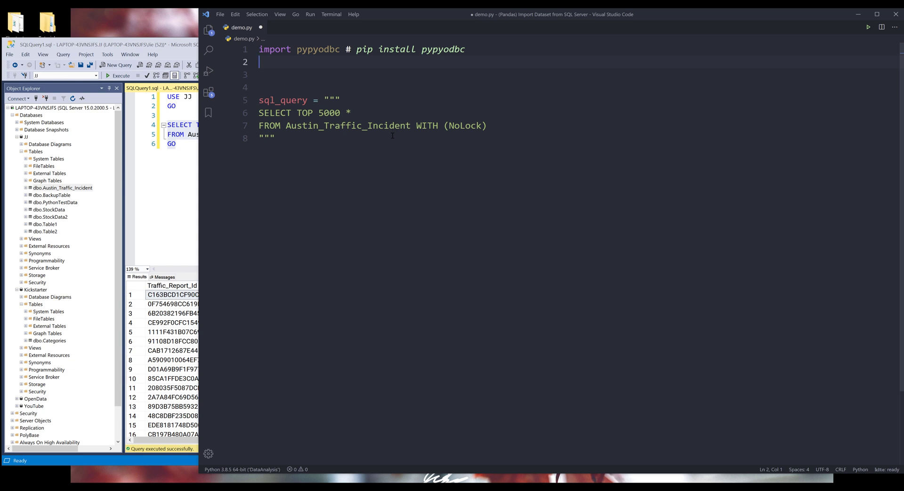
text(import pandas as pd)
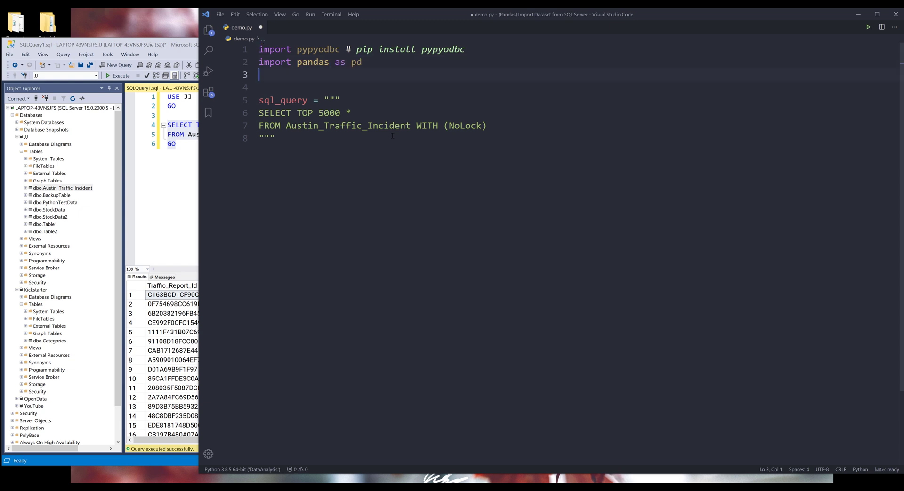
key(Enter)
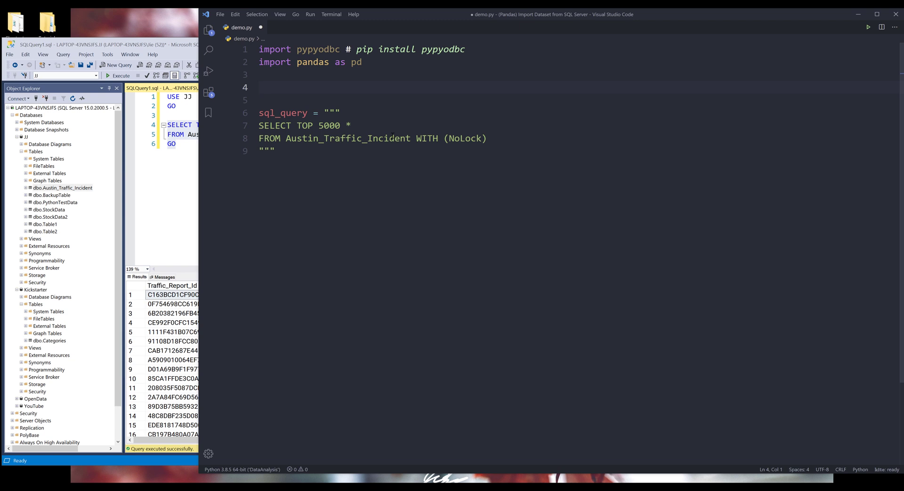
Step: Start a SERVER_NAME = '' assignment
text(SERVER_)
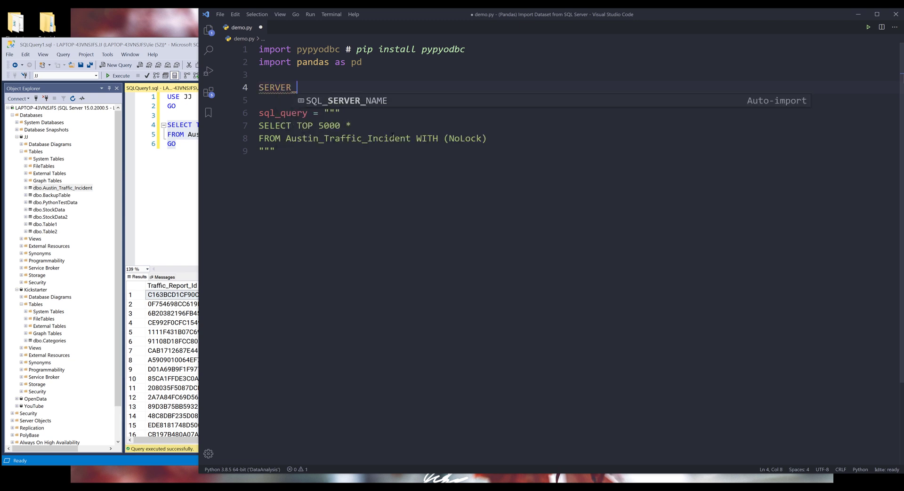
text(NAME +)
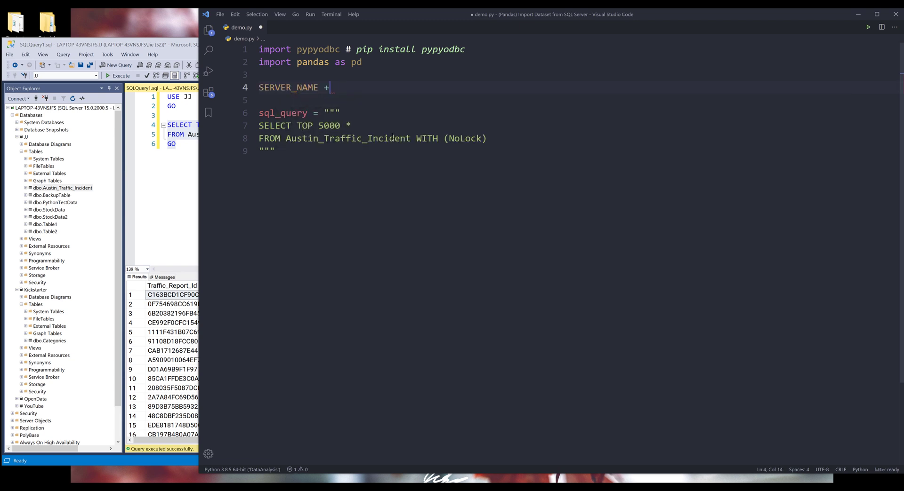
text(= '')
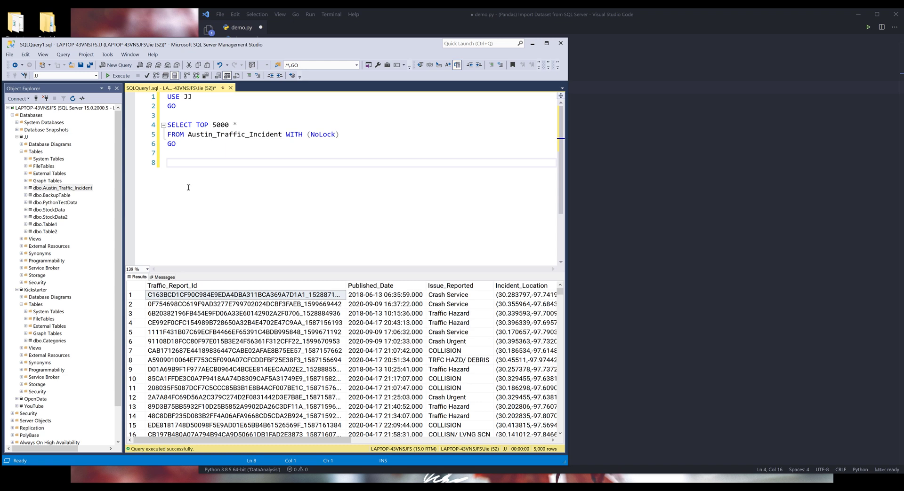
text(SELECT @)
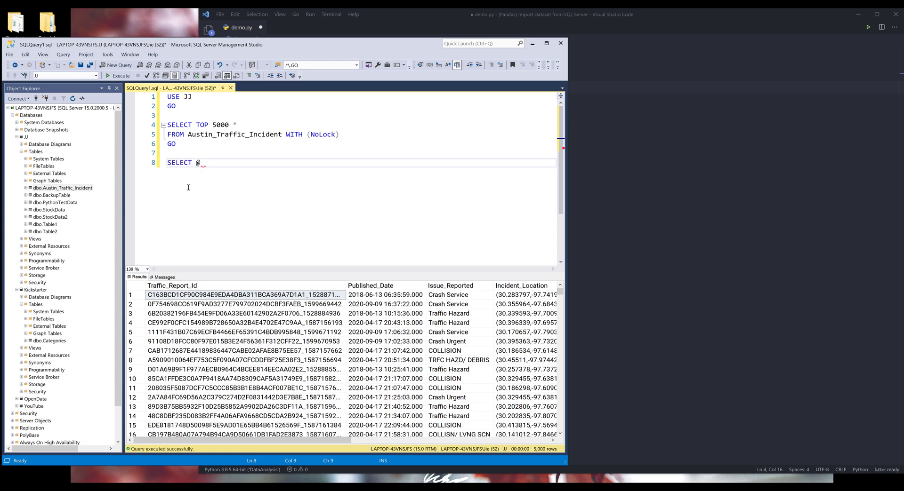
text(@S)
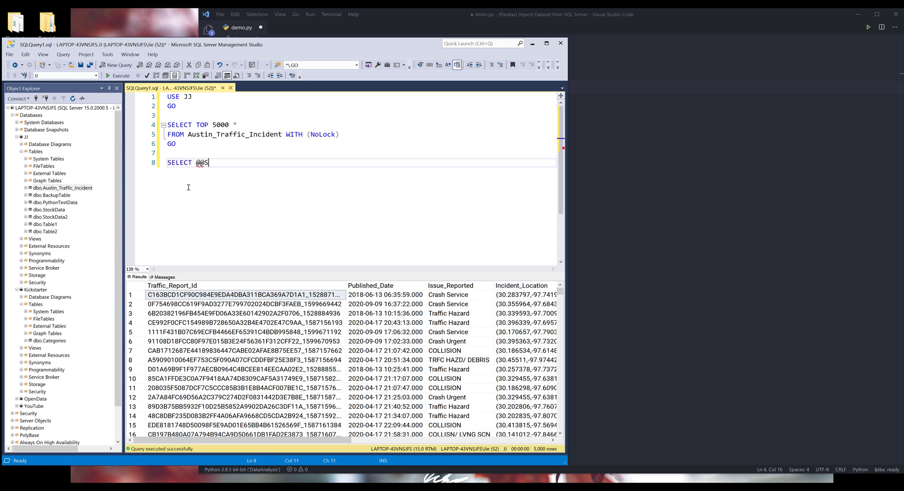
text(erverName)
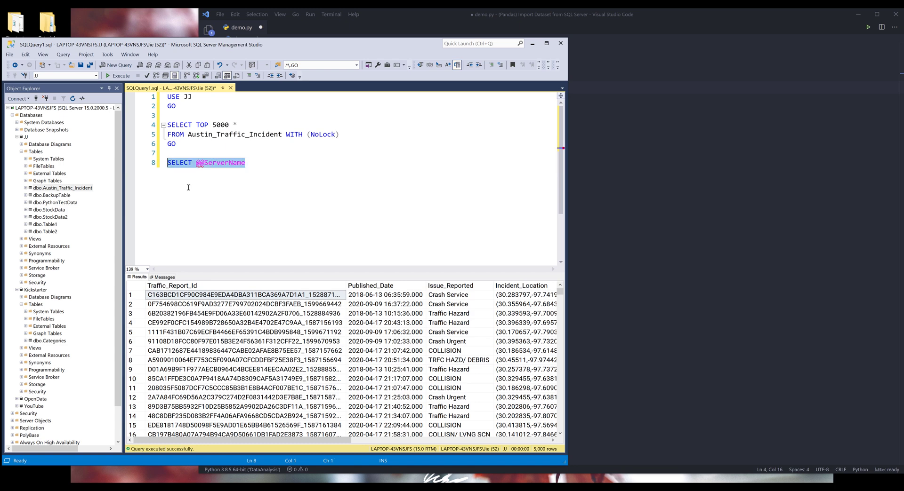
click(121, 75)
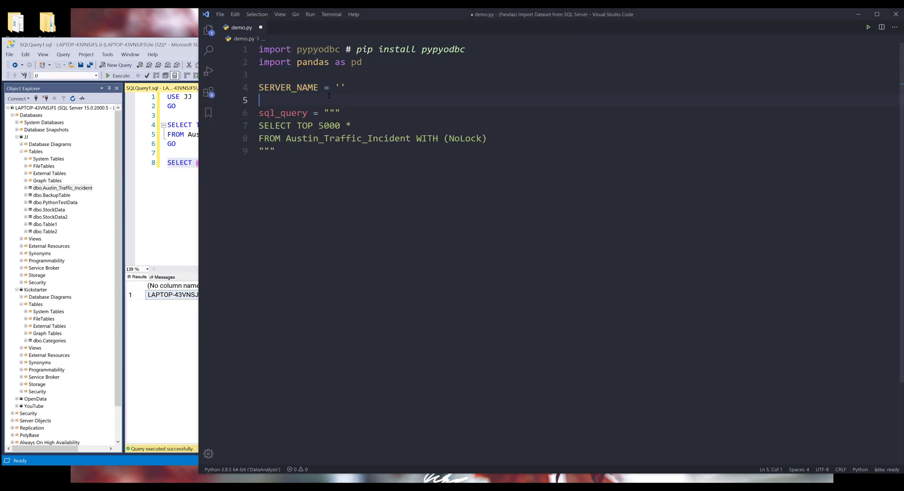
Step: Set SERVER_NAME to 'LAPTOP-43VNSJFS' and add DATABASE_NAME = 'JJ'
text(LAPTOP-43VNSJFS)
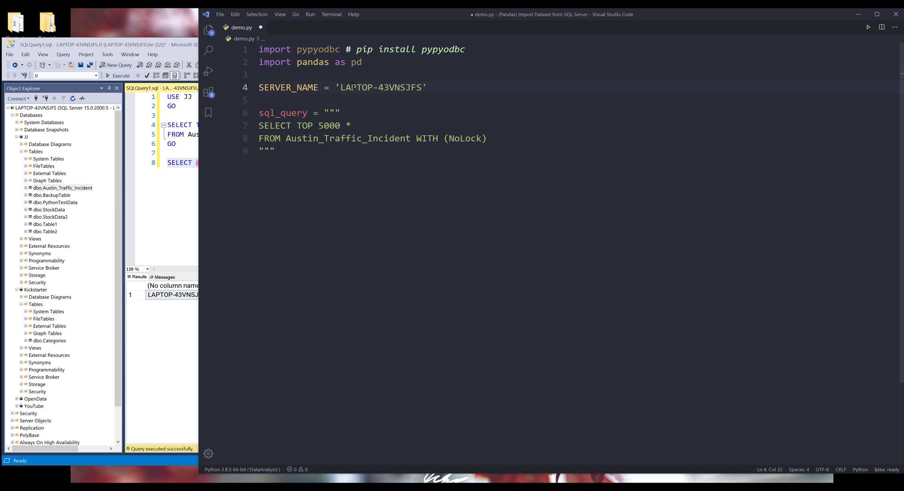
text(DATABASE_)
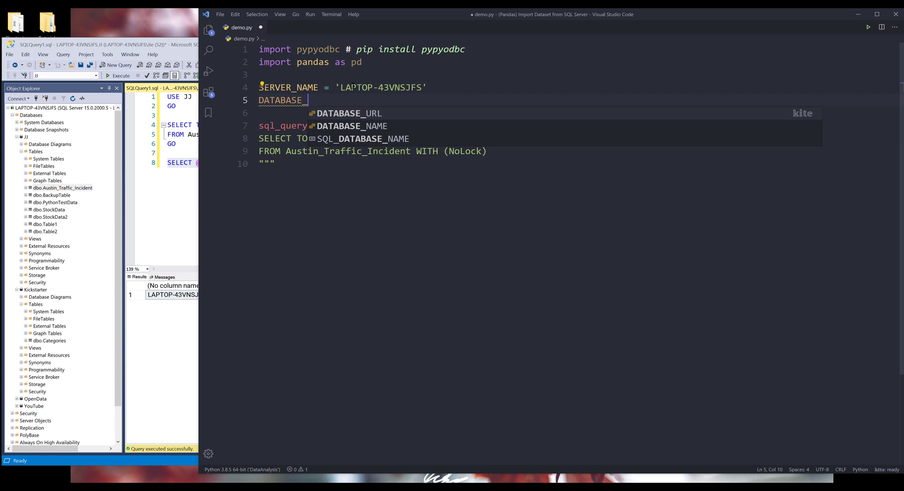
text(_NAME = 'JJ')
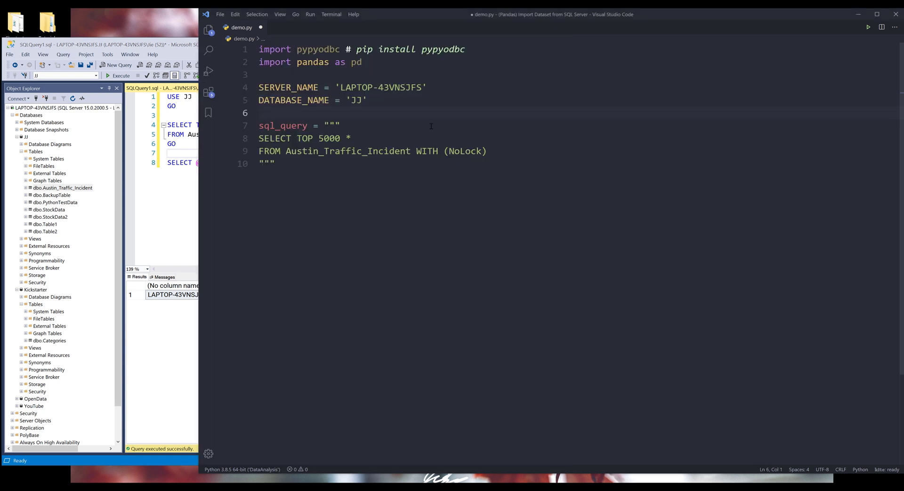
Step: Write conn = pypyodbc.connect() with a triple-quoted connection string
text(conn)
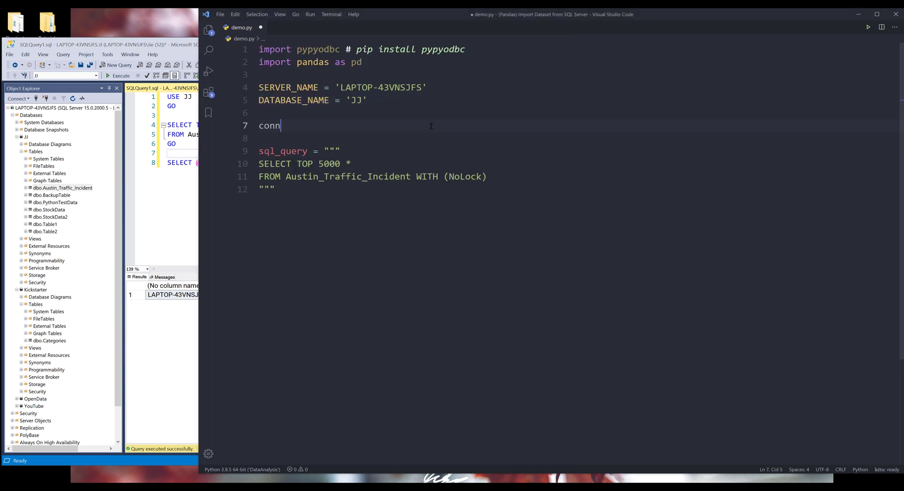
text(=)
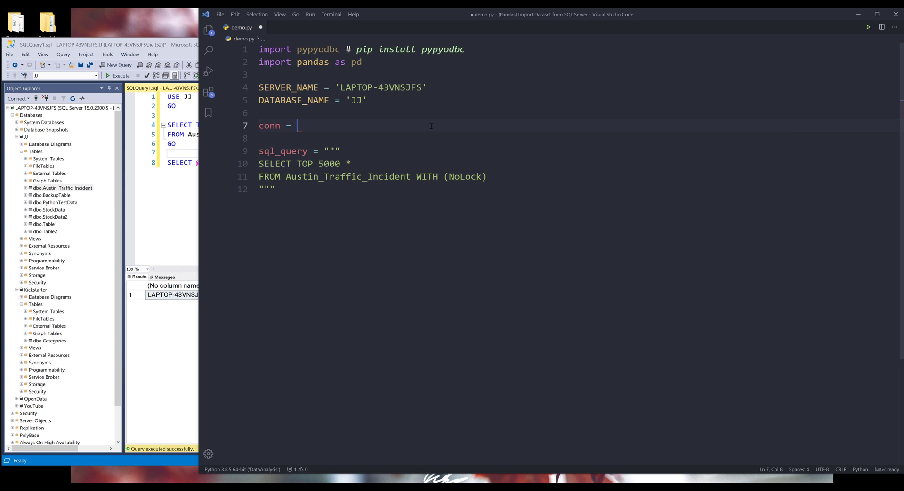
text(pypyodbc)
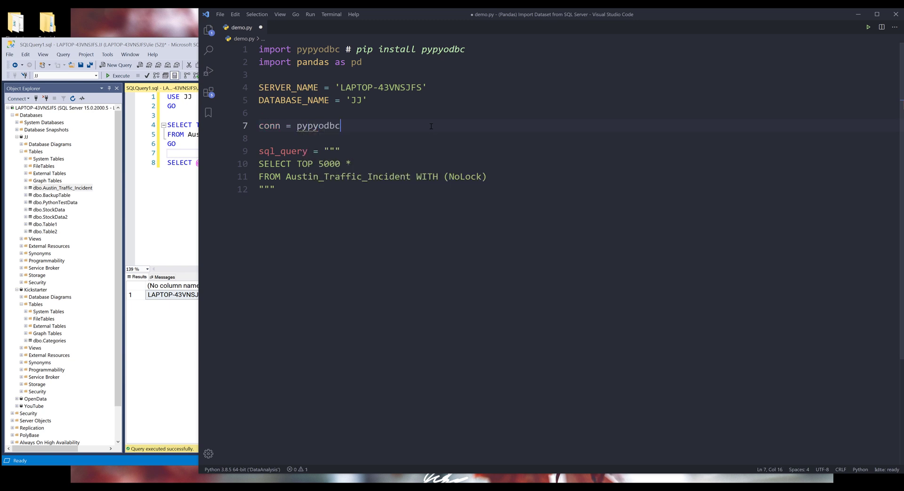
text(connect())
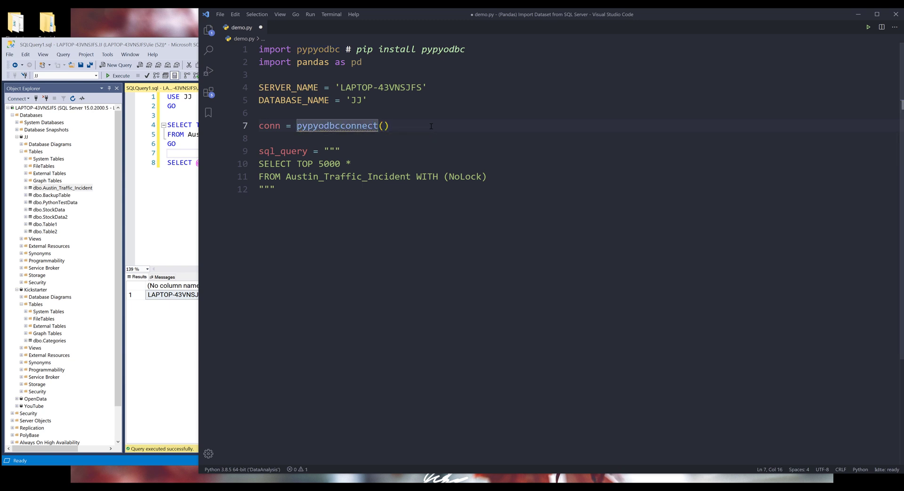
text(.)
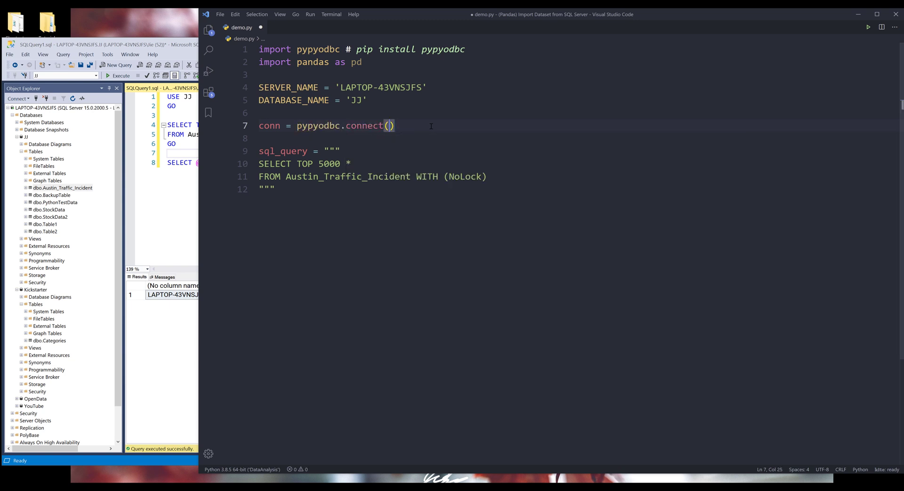
text(""")
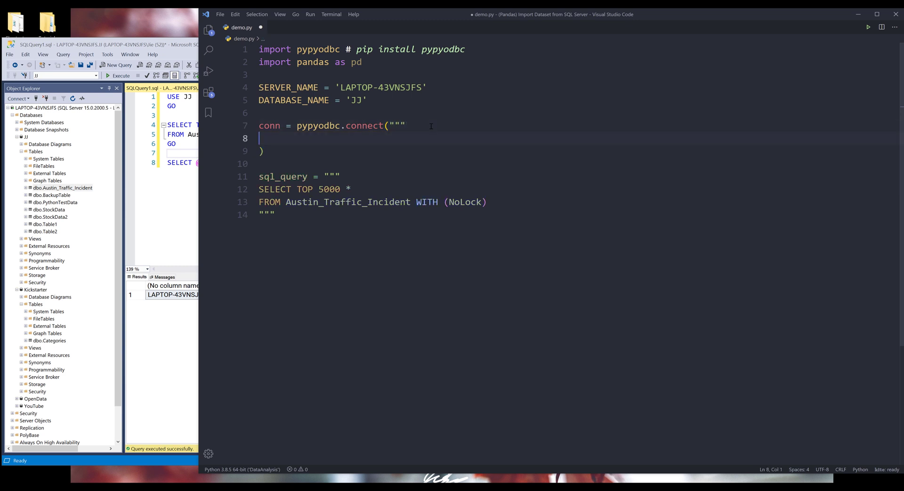
text(""")
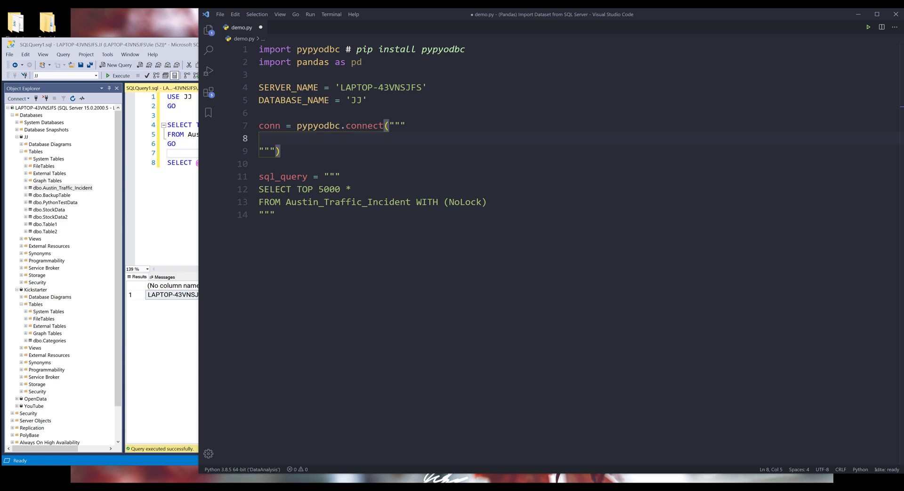
mouse_move(374, 178)
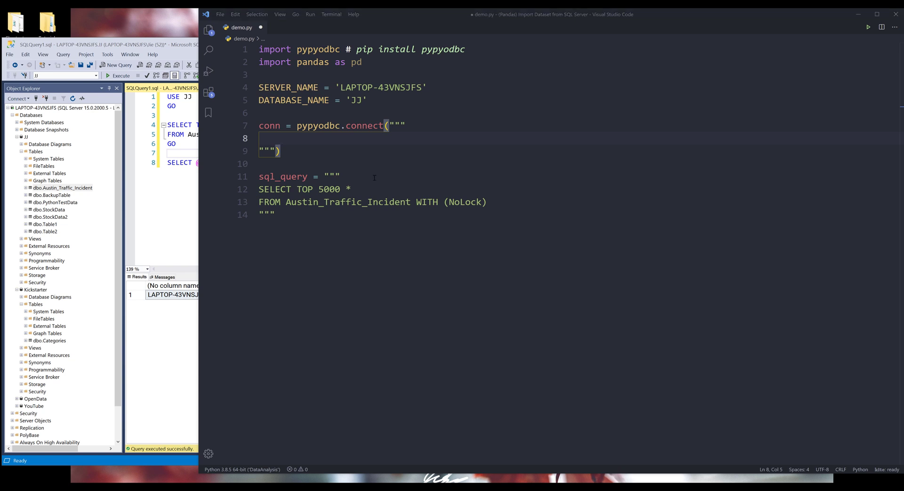
Step: Delete the empty line inside the connect call and select the Database placeholder
click(260, 139)
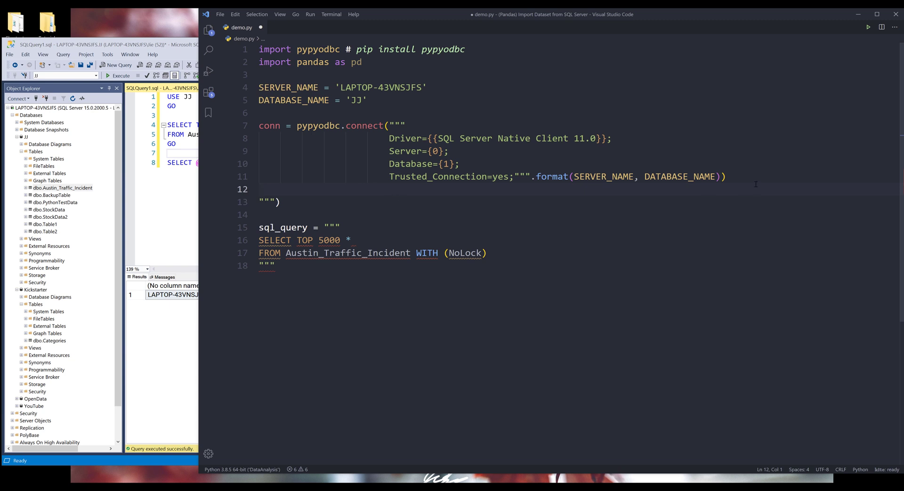
drag(260, 138, 725, 176)
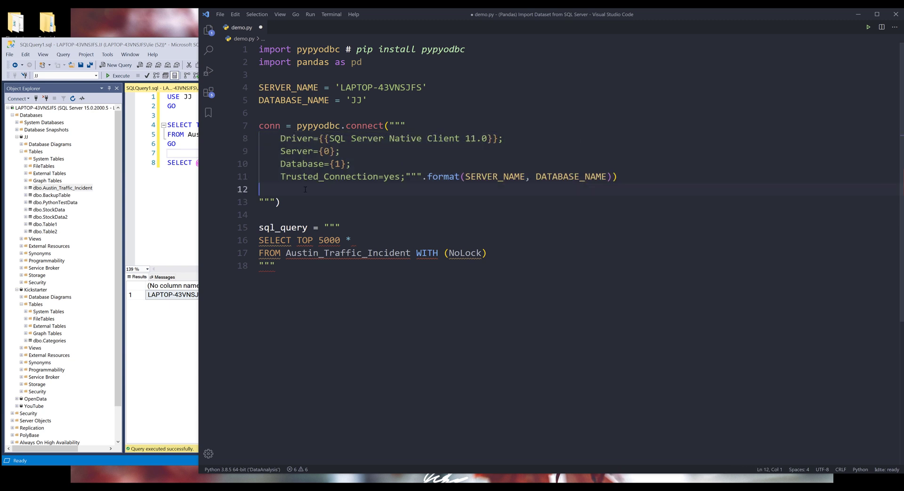
key(Backspace)
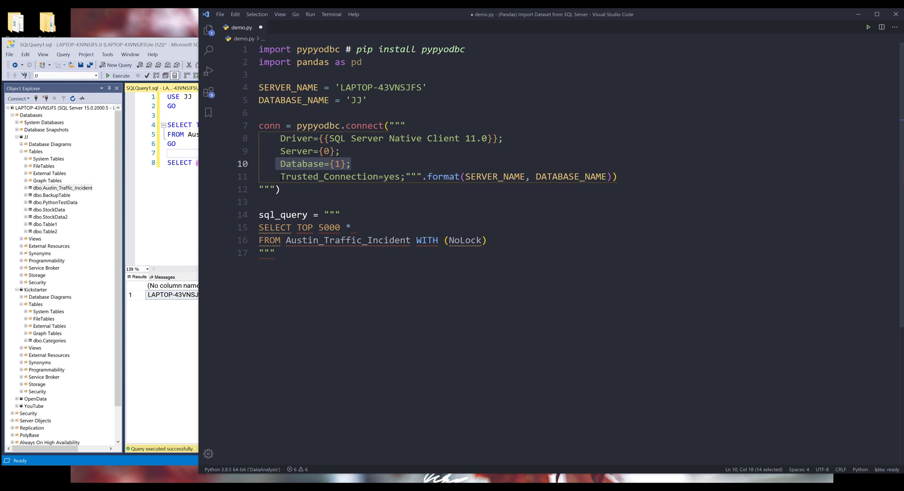
click(281, 176)
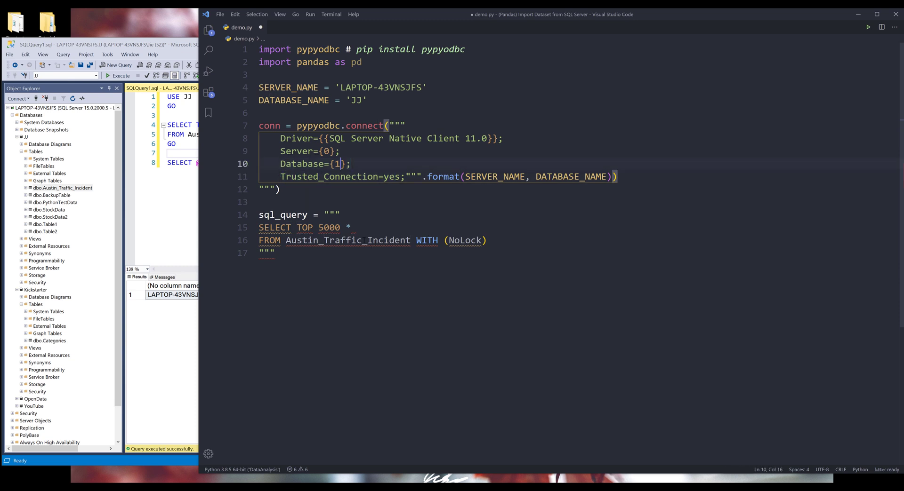
double_click(347, 240)
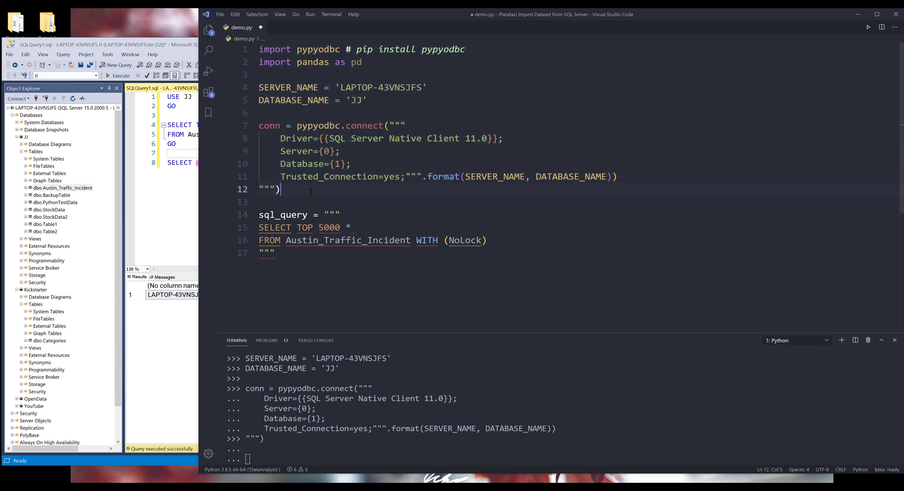
Step: Close the connect call with just ')' and add blank lines below the query
key(Backspace)
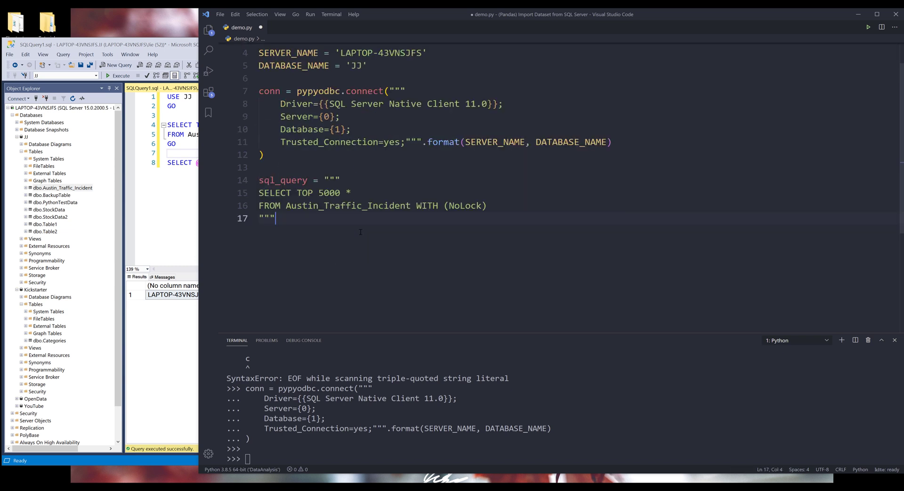
key(enter)
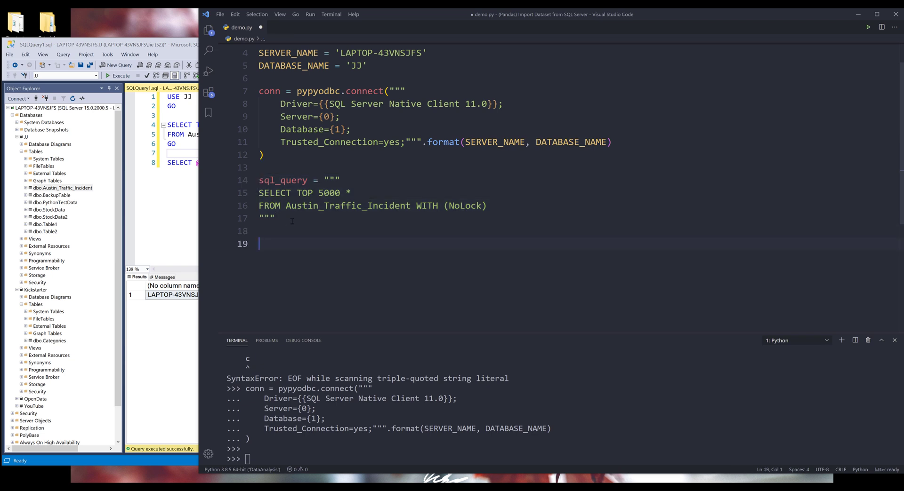
Step: Add df1 = pd.read_sql(sql_query, conn) to load the query results
text(pd.r)
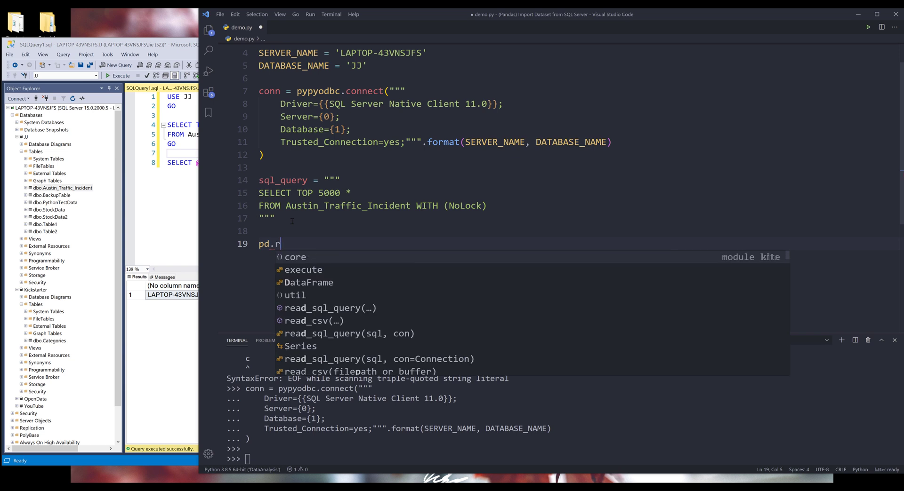
text(ead_sql(sql)
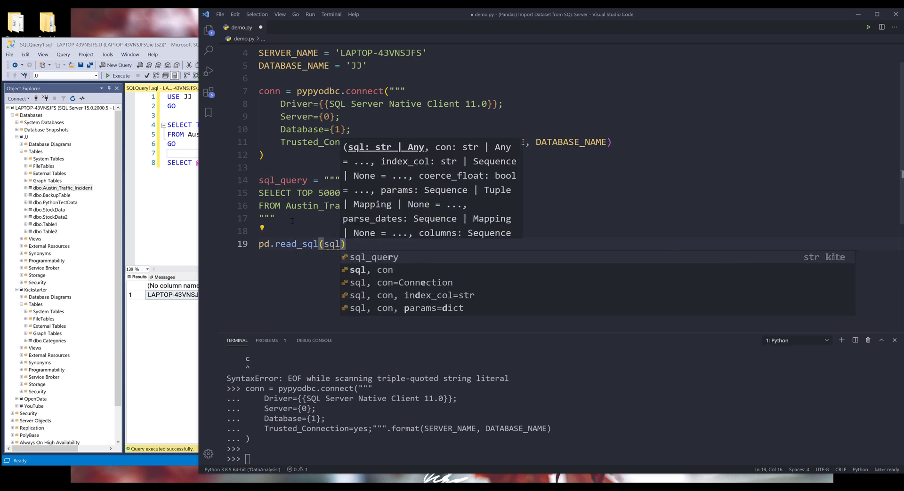
text(_query, conn)
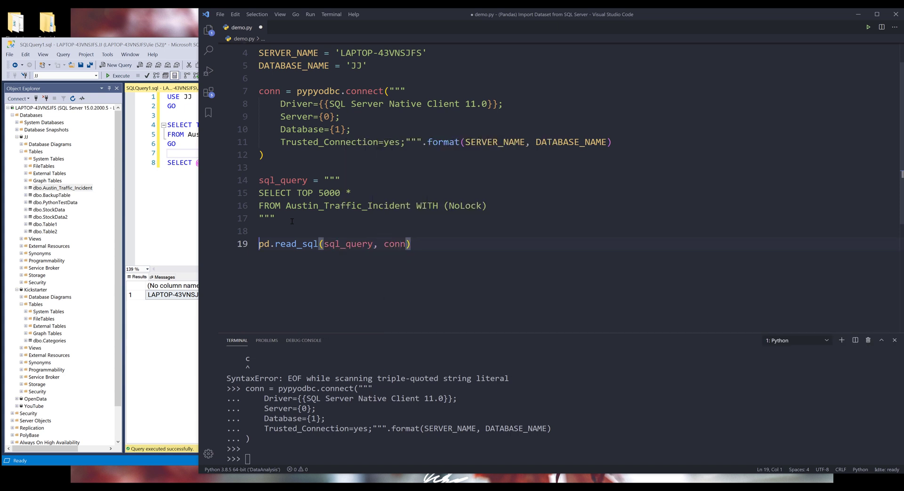
text(df =)
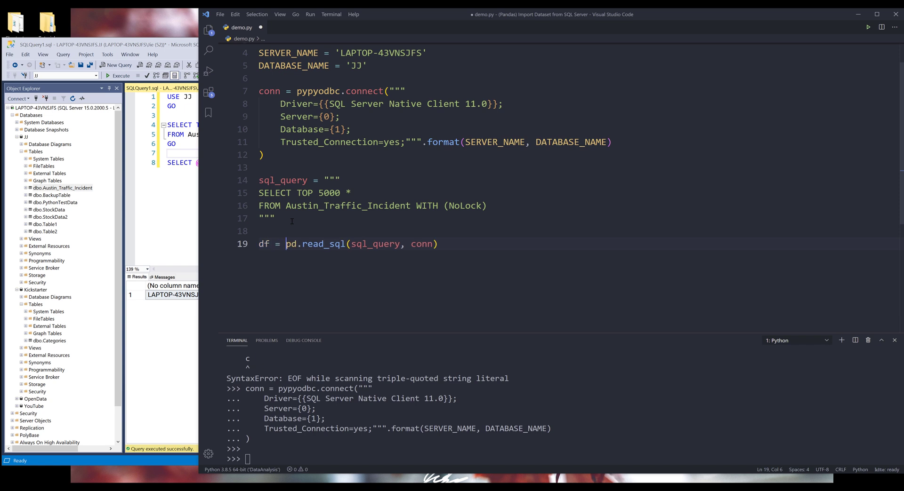
double_click(263, 244)
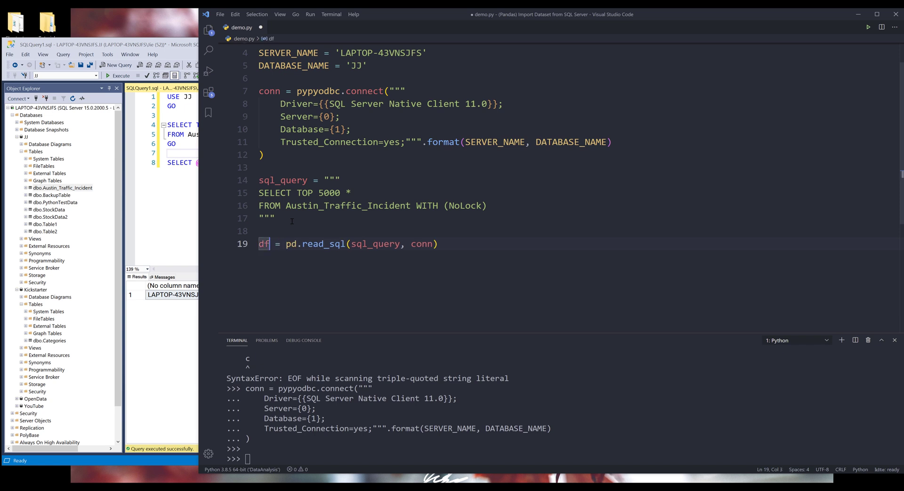
text(1)
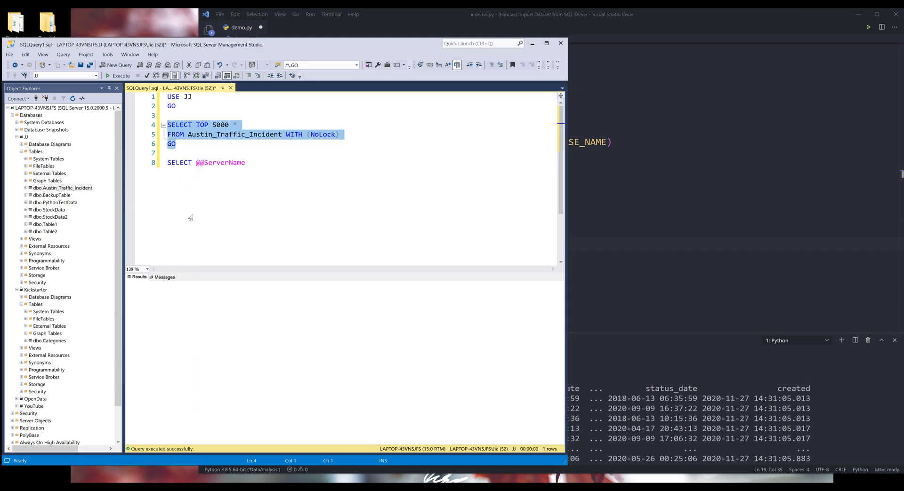
Step: Execute the top-5000 Austin_Traffic_Incident query in SSMS, then return to VS Code
click(121, 76)
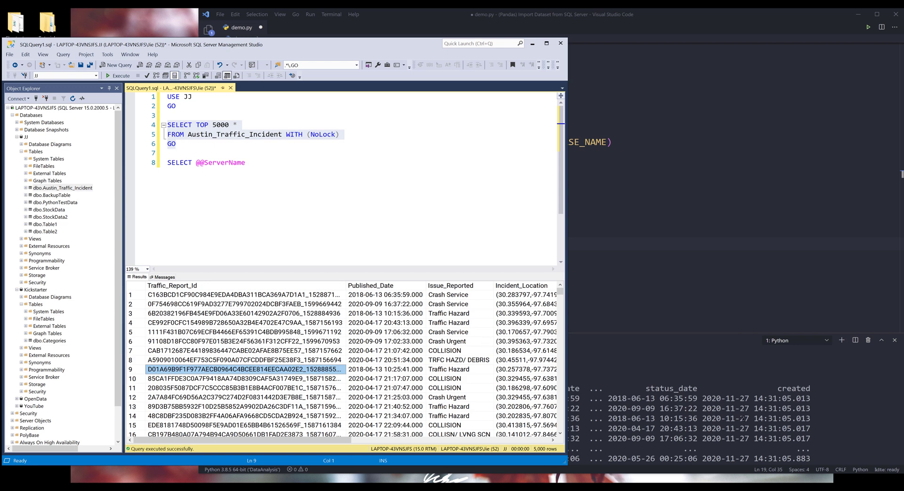
click(554, 14)
text(d)
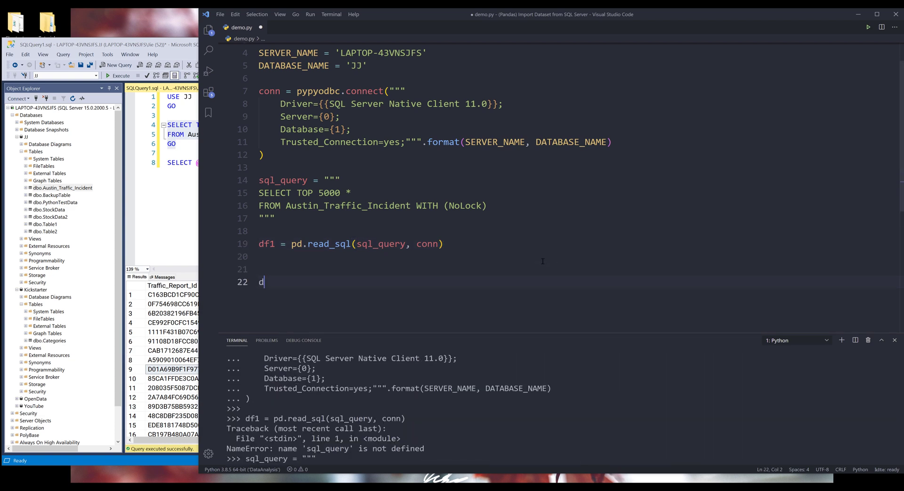
Step: Start df2 and add '# With Headers' and '# Without Headers' comments above the DataFrame lines
text(f)
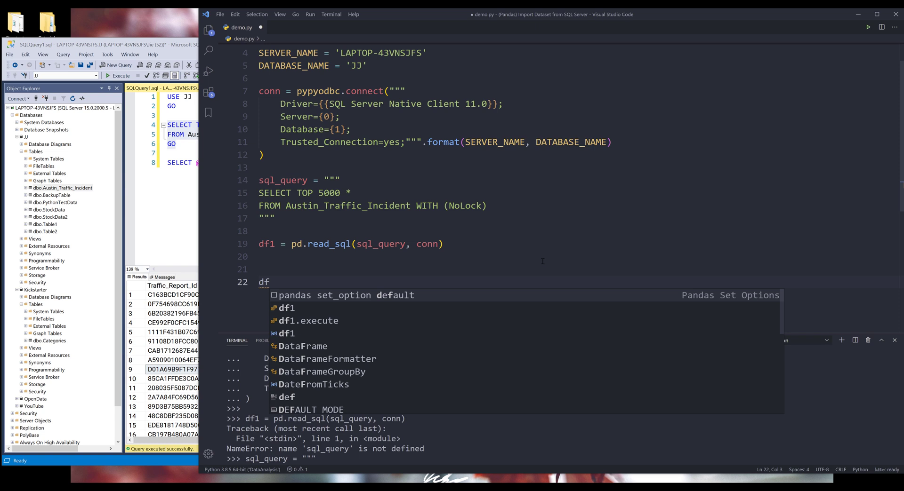
text(2 =)
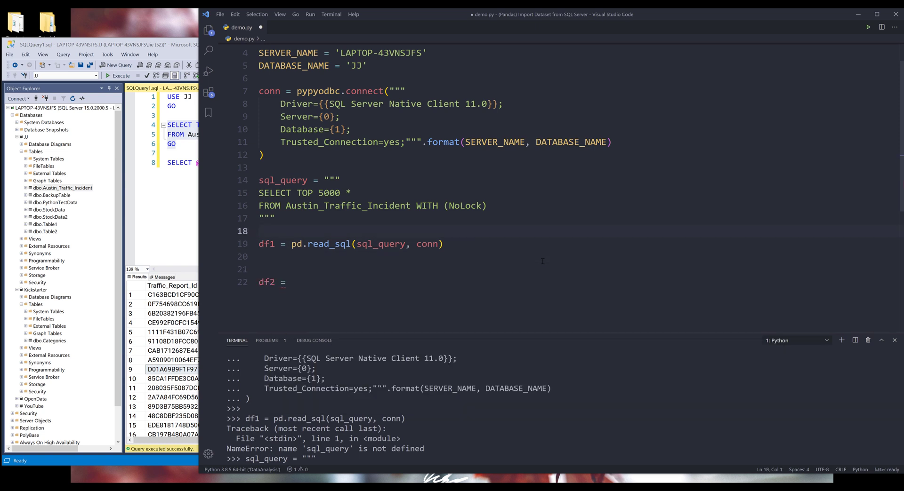
text(#)
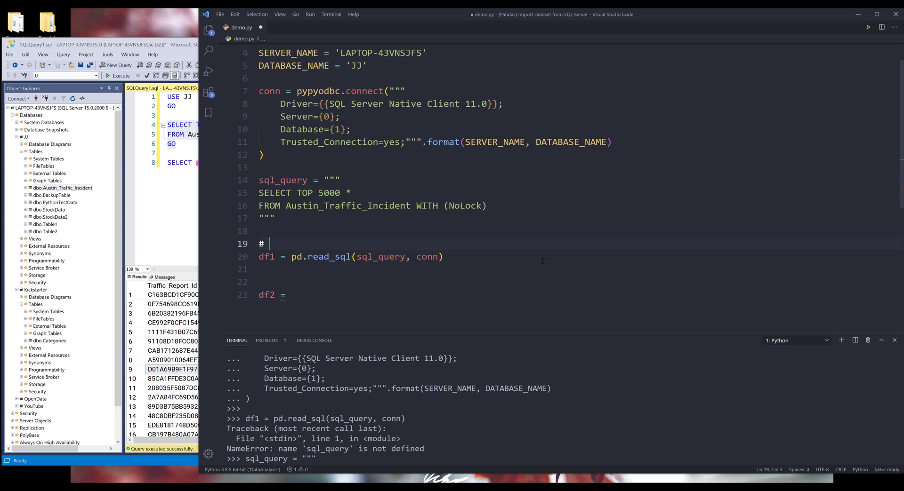
text(With Headers)
click(579, 281)
text(# With)
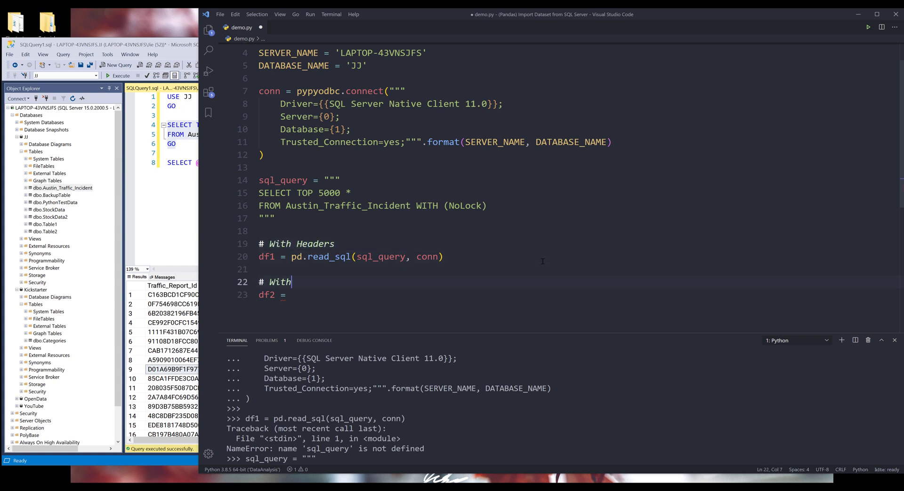
text(out Headers)
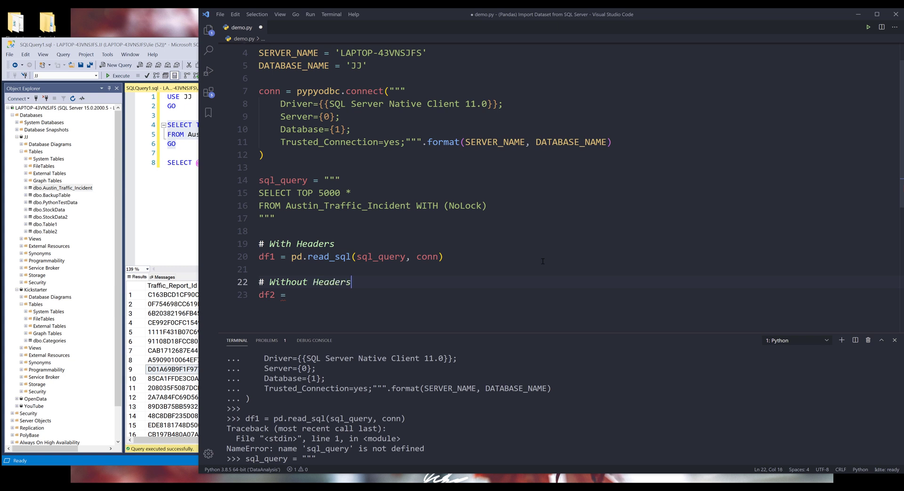
key(enter)
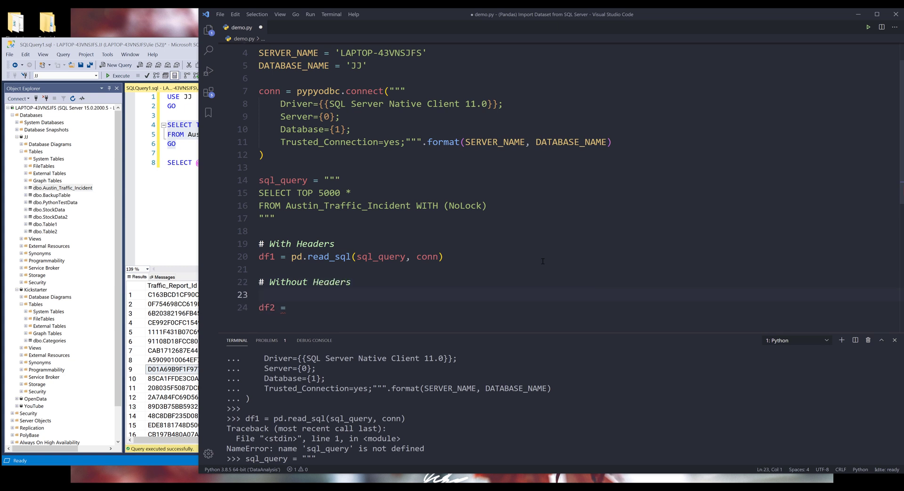
mouse_move(522, 263)
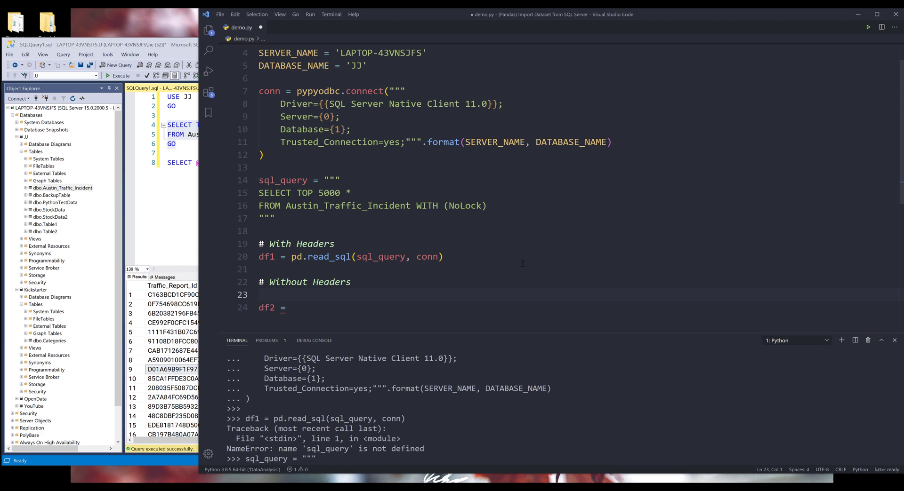
Step: Add c = conn.cursor() and df2 = pd.DataFrame(c.execute(sql_query))
scroll(down, 3)
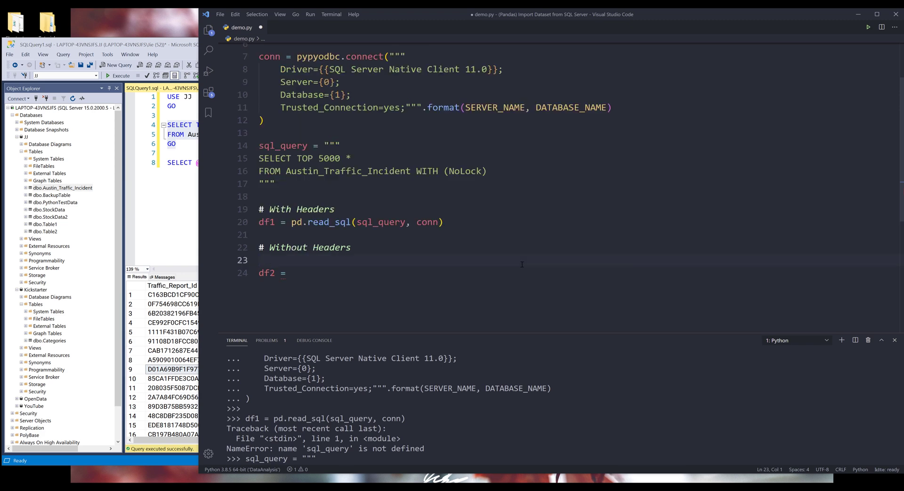
click(263, 260)
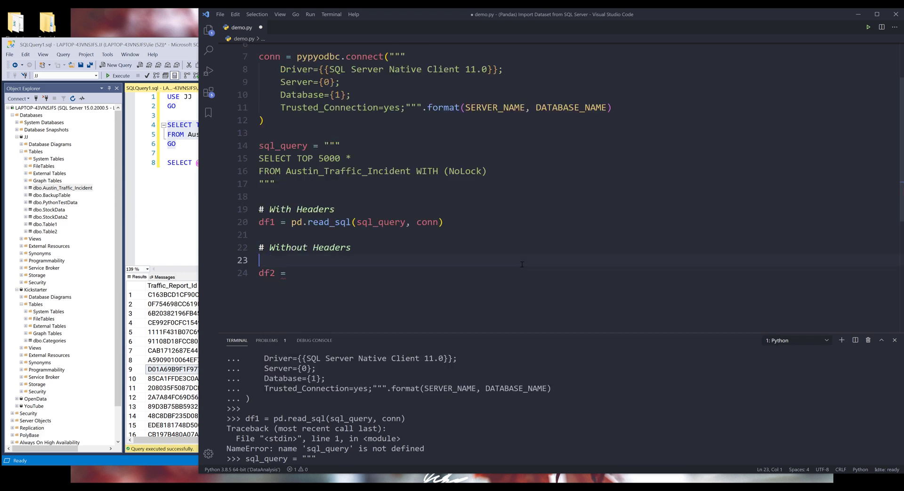
text(c =)
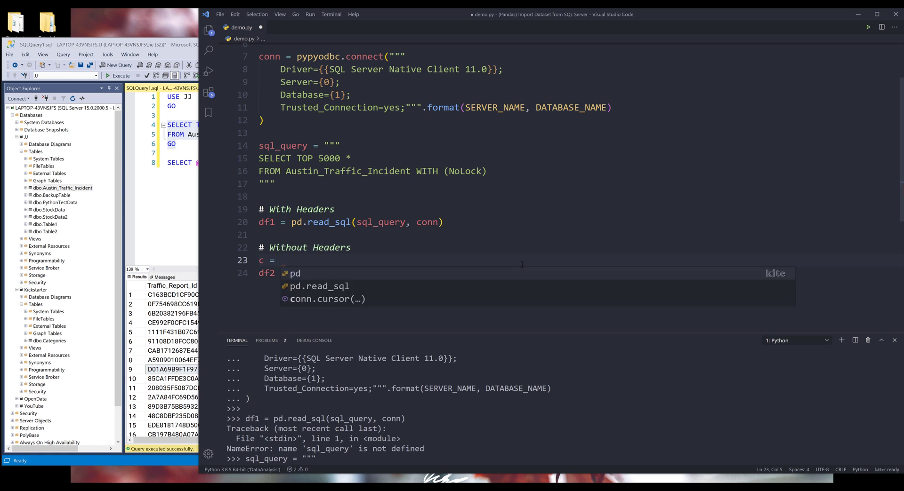
text(conn.cursor()
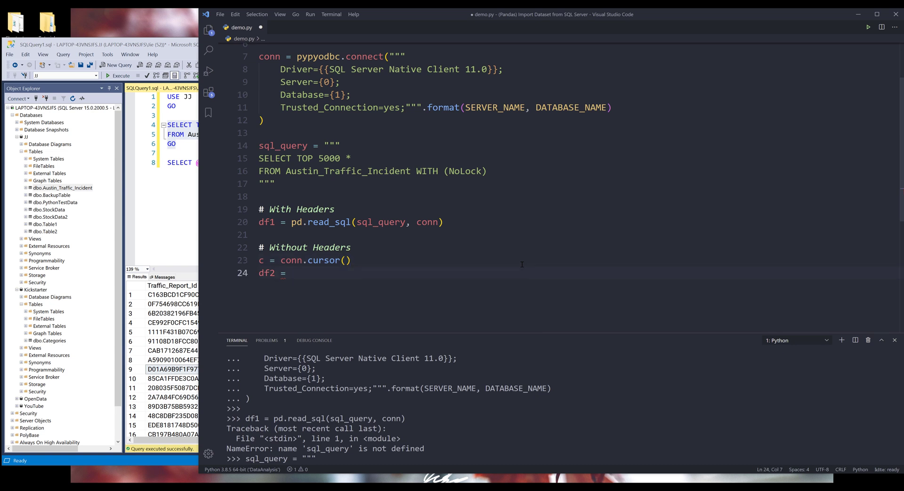
text(pd.DataFrame(cu)
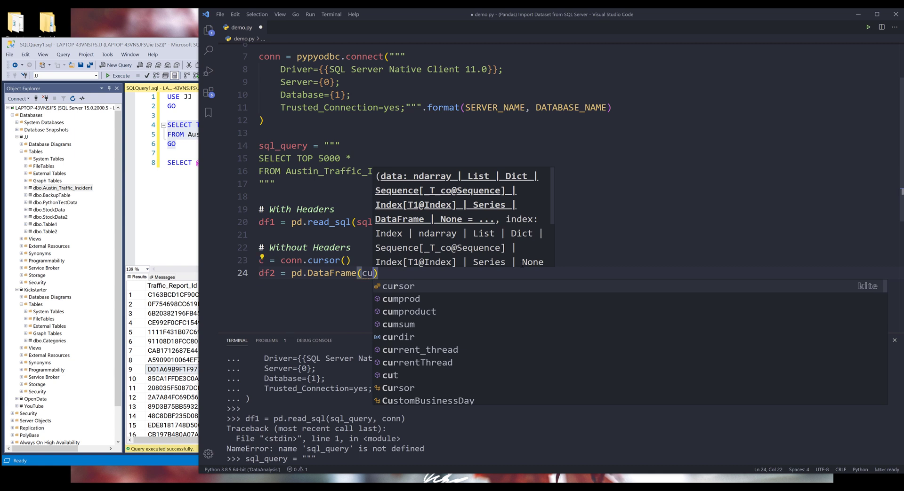
text(sor.execute()
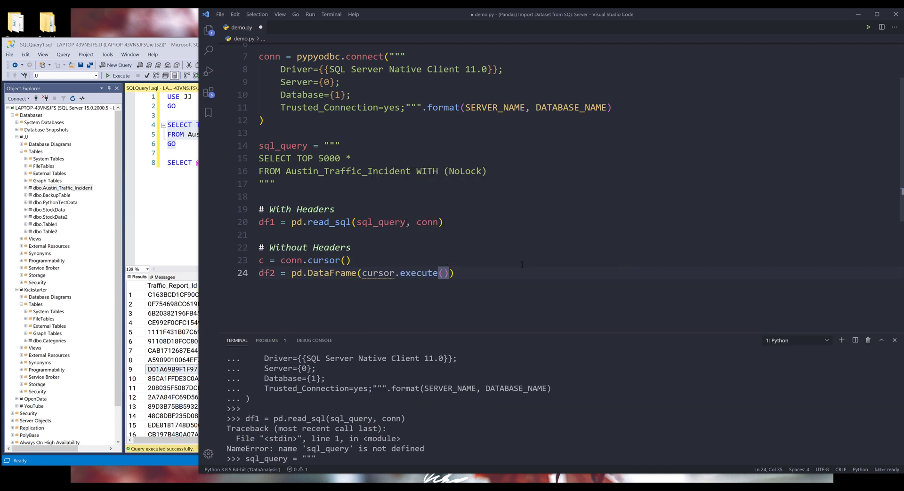
text(sql_query)
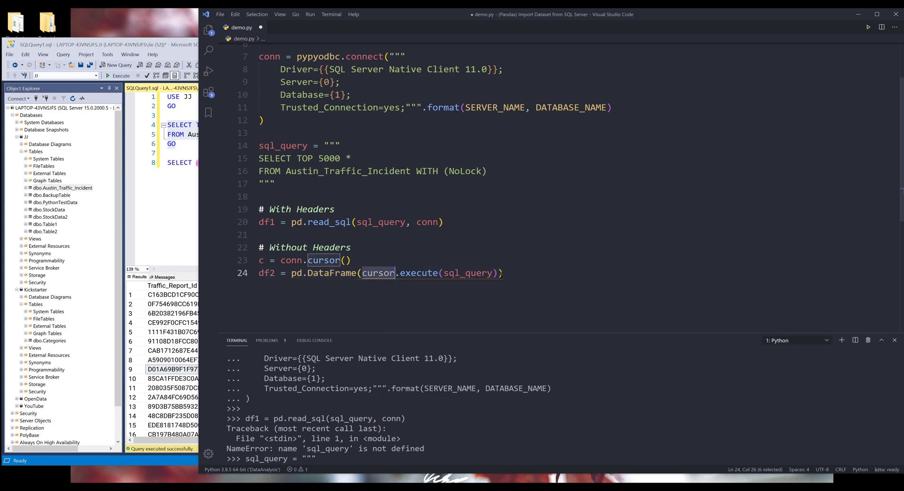
text(c)
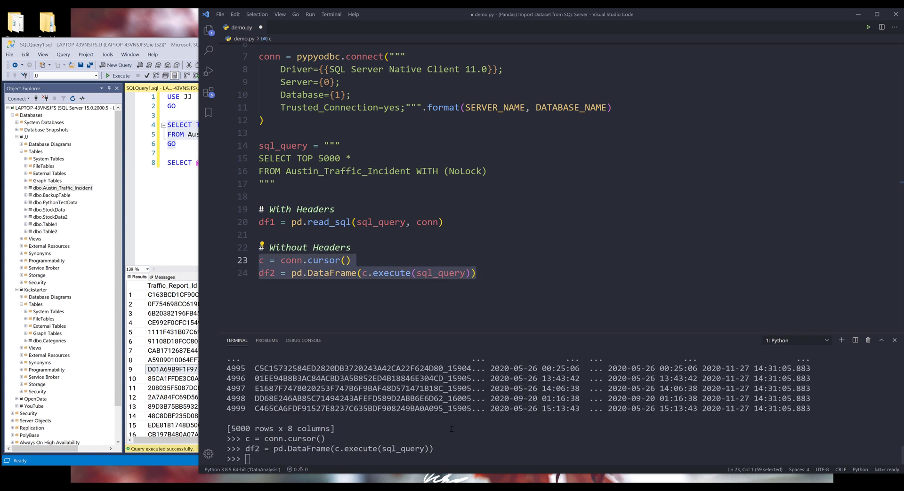
Step: Start typing 'df' at the Python terminal prompt after the cursor and df2 lines run
text(df)
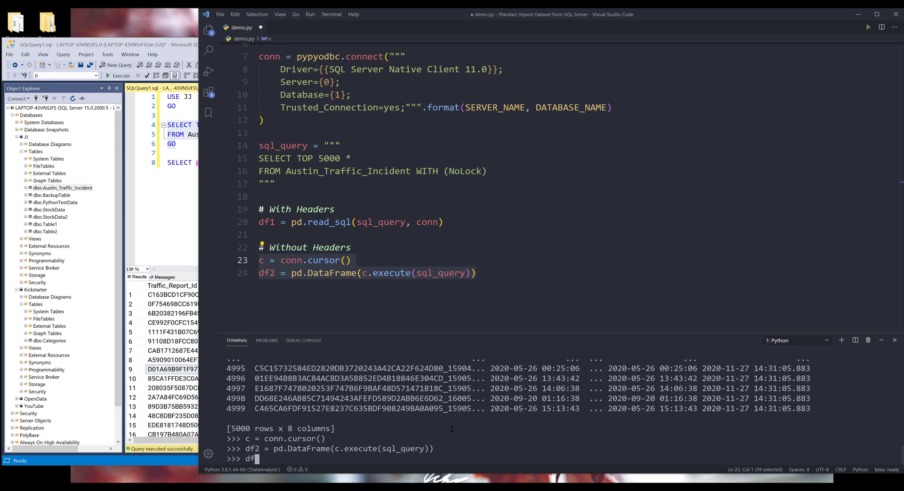